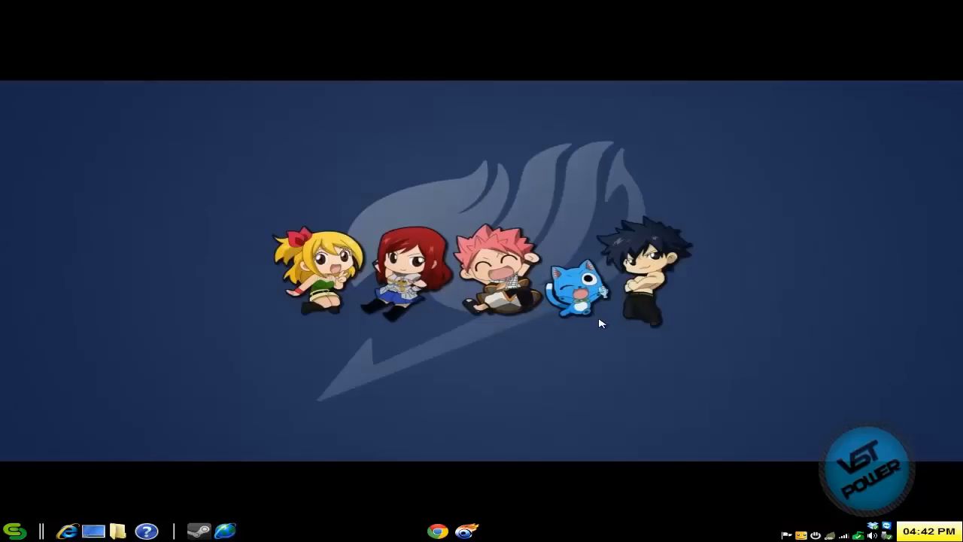
pyautogui.moveTo(623, 304)
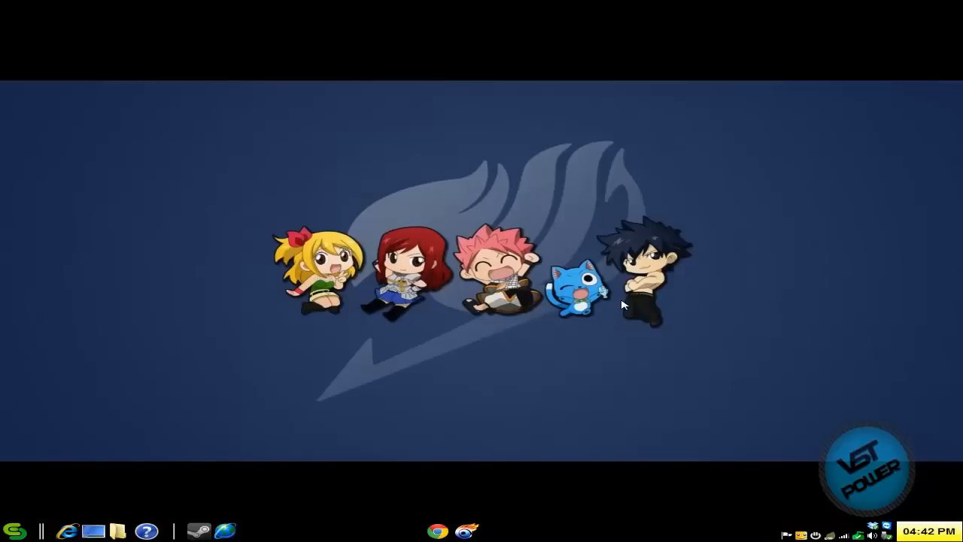
pyautogui.moveTo(454, 502)
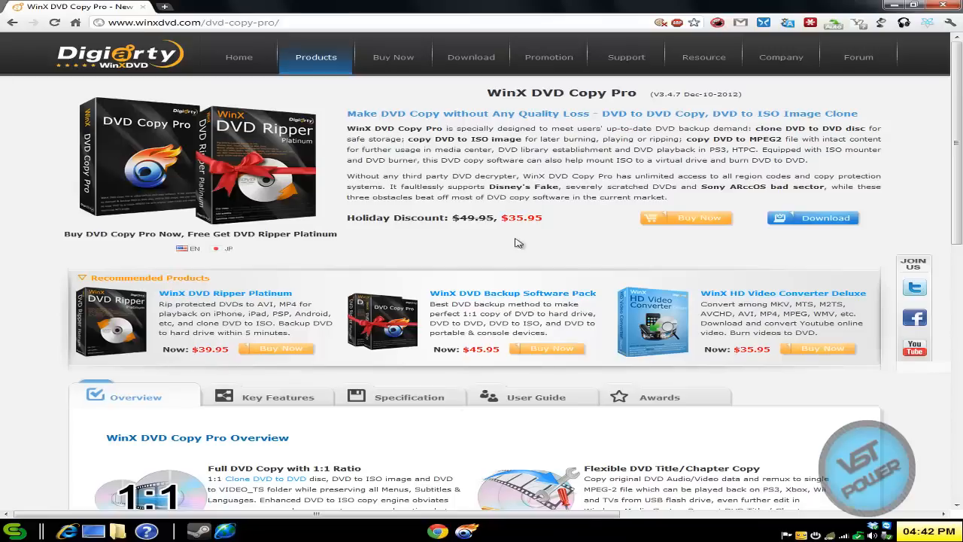
pyautogui.moveTo(590, 177)
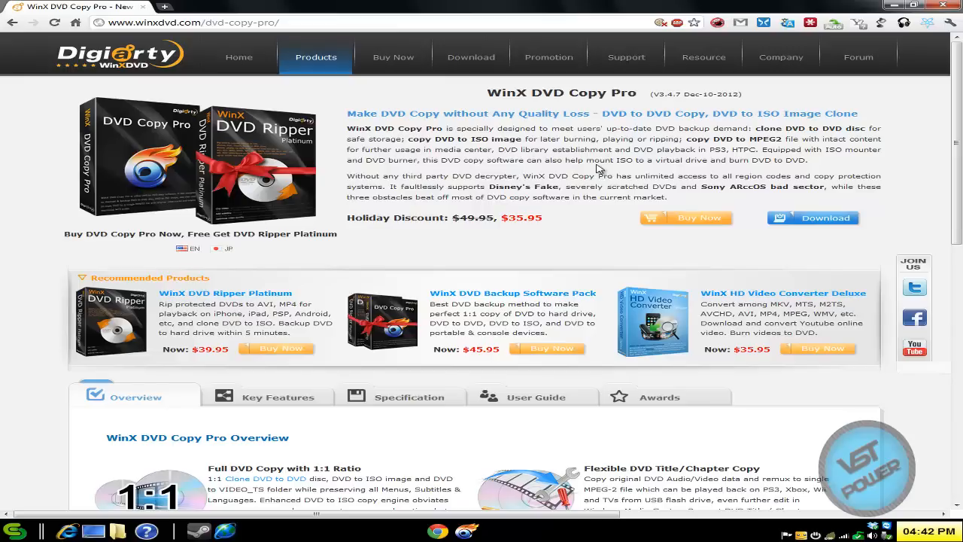
pyautogui.moveTo(602, 172)
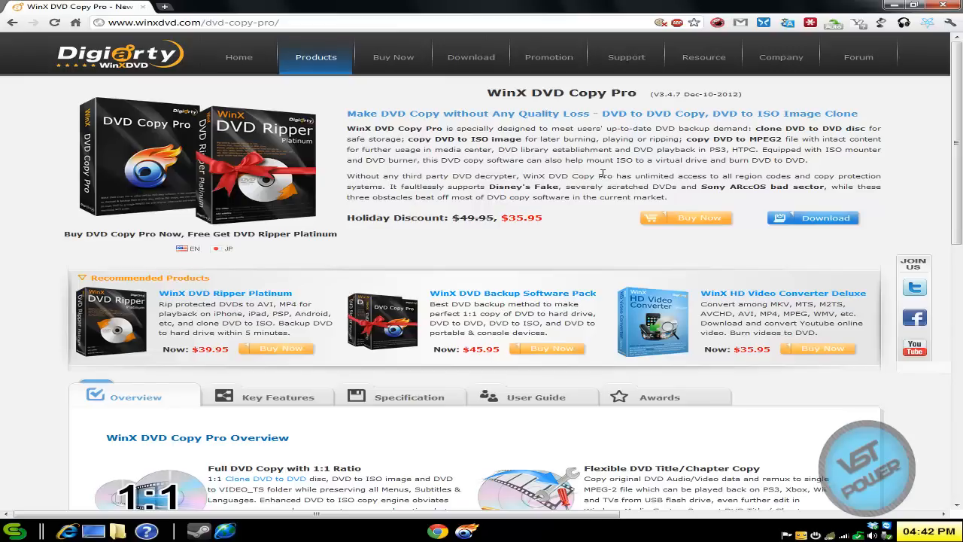
pyautogui.moveTo(493, 196)
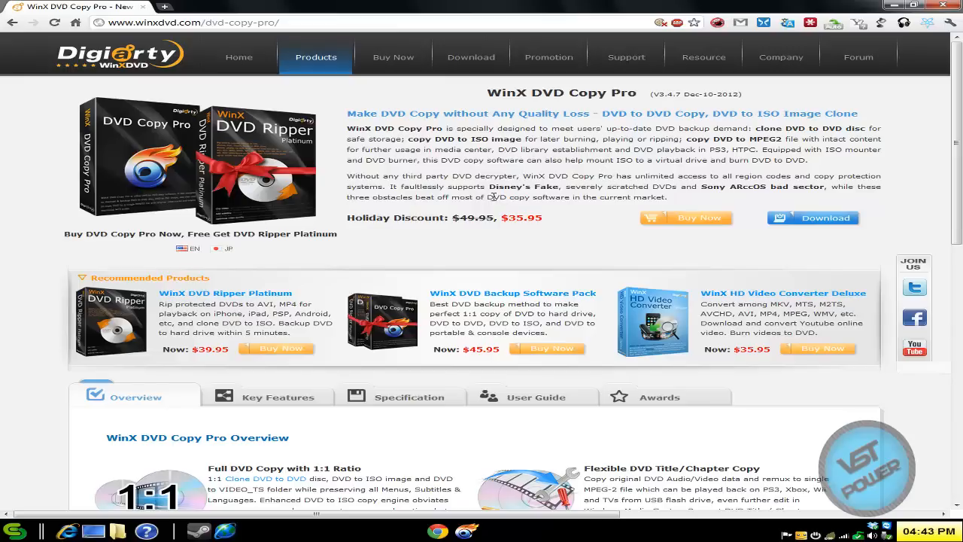
# Leave the product page, switch to Clone DVD to DVD for the SWORDFISH disc, and dismiss the Help window.
pyautogui.scroll(-3)
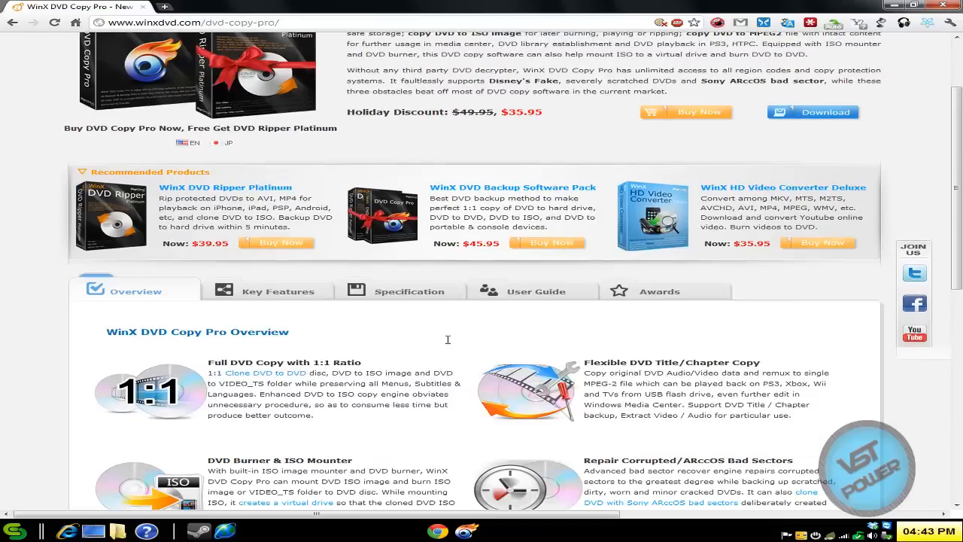
pyautogui.scroll(-3)
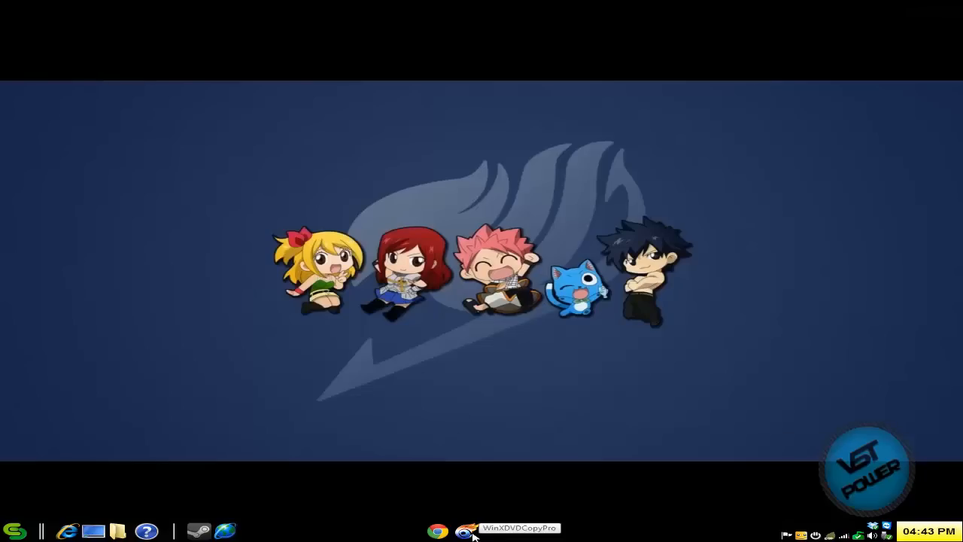
pyautogui.click(469, 527)
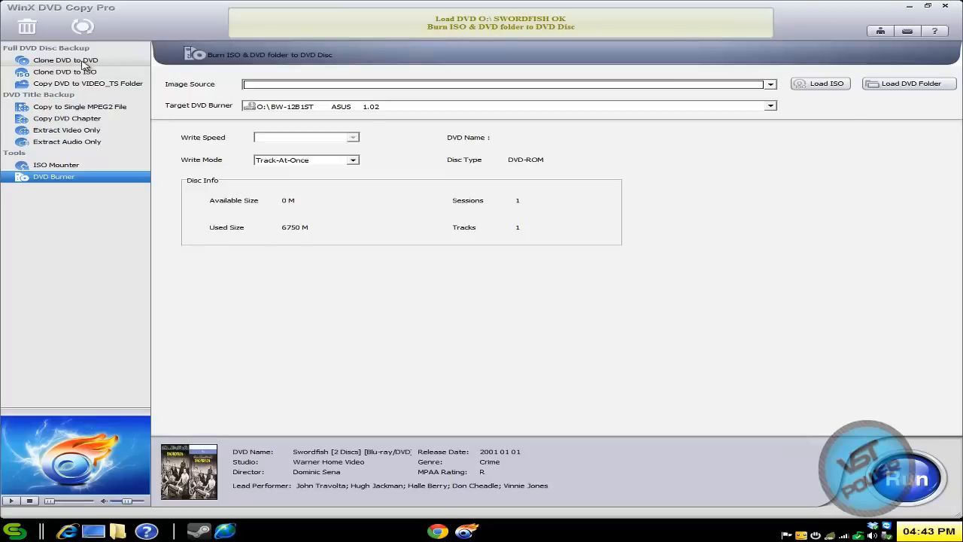
pyautogui.click(65, 60)
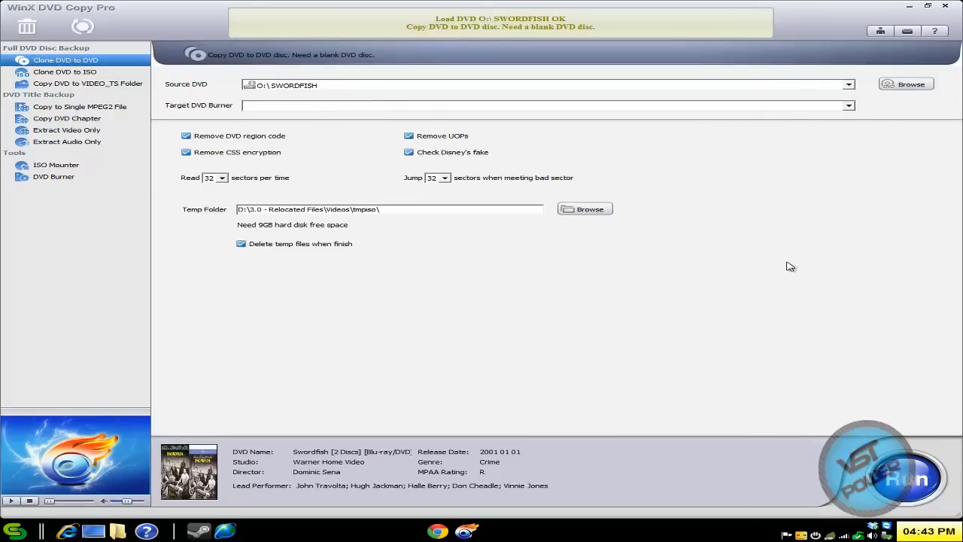
pyautogui.moveTo(921, 30)
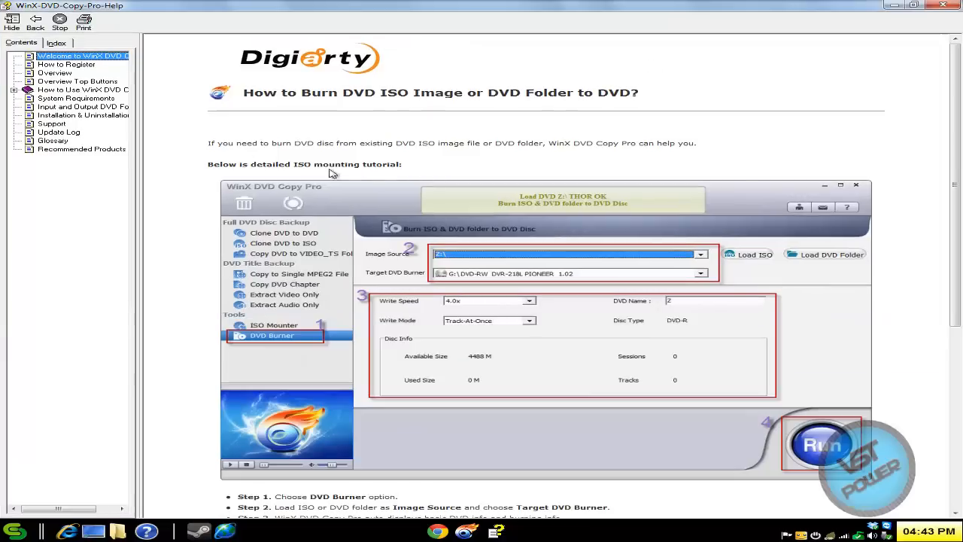
pyautogui.click(78, 81)
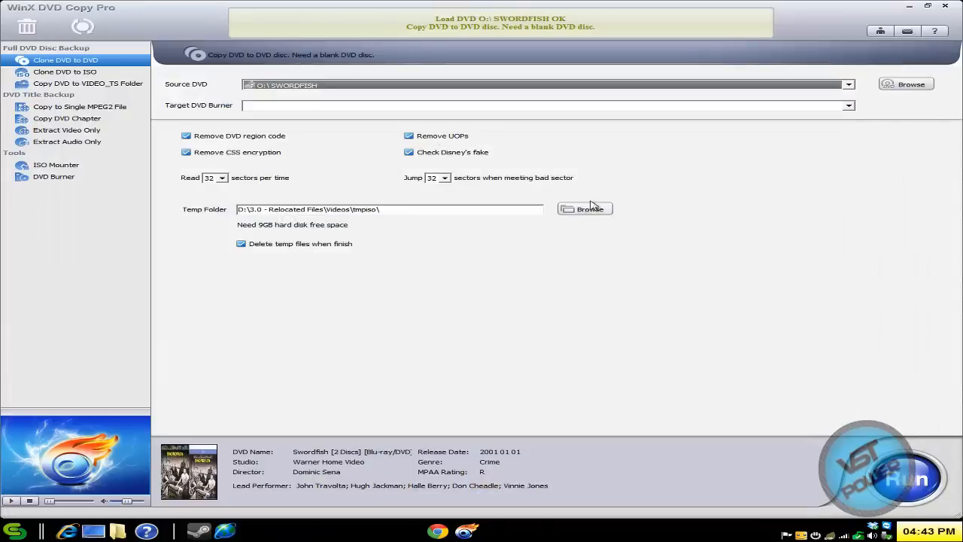
pyautogui.moveTo(601, 308)
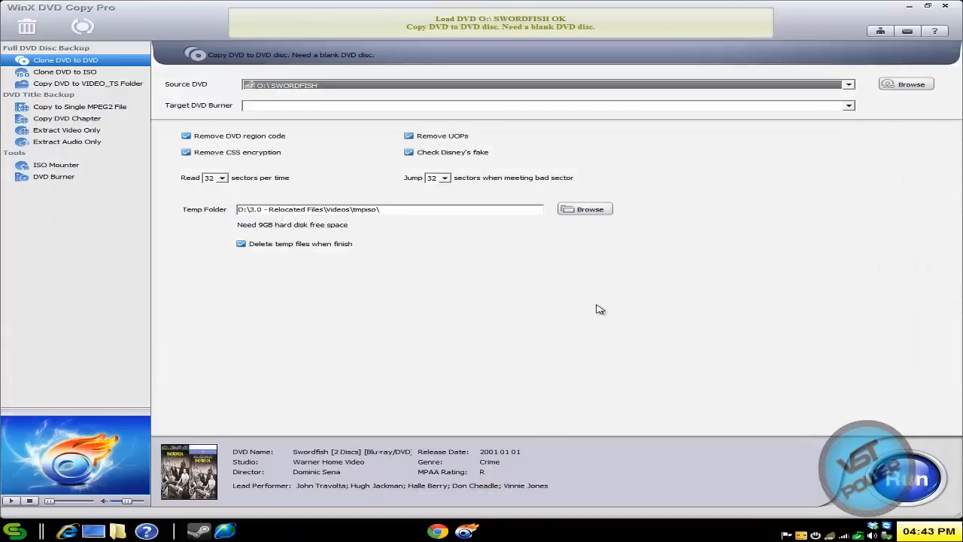
pyautogui.moveTo(623, 314)
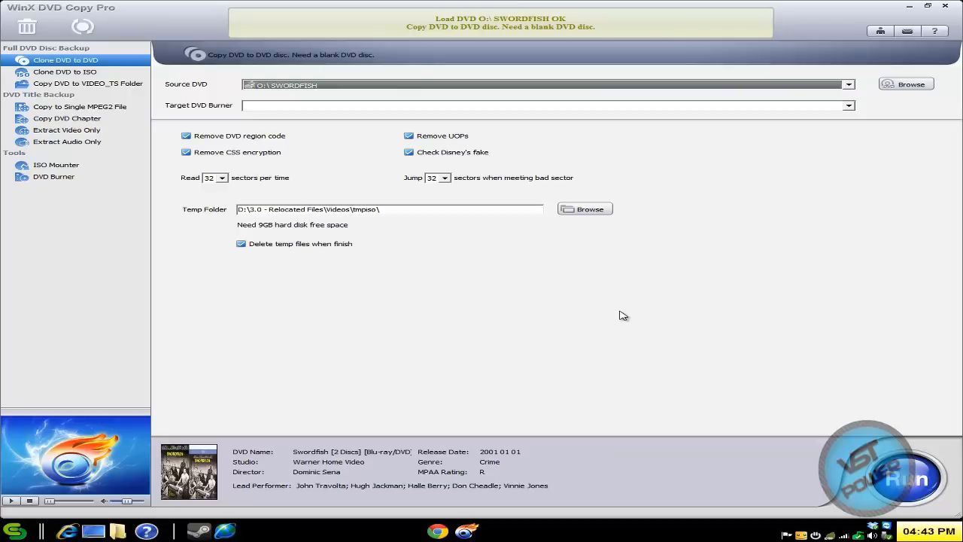
pyautogui.moveTo(292, 464)
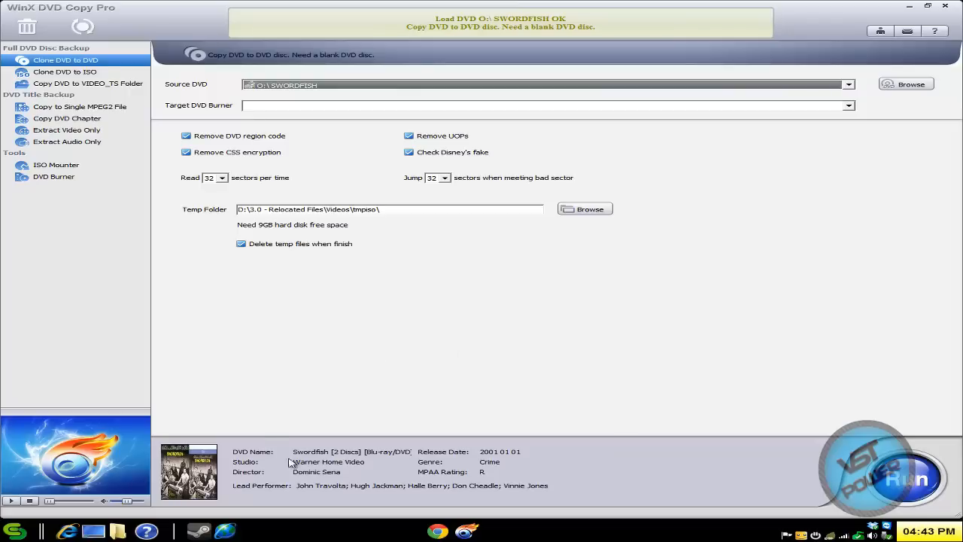
pyautogui.moveTo(373, 455)
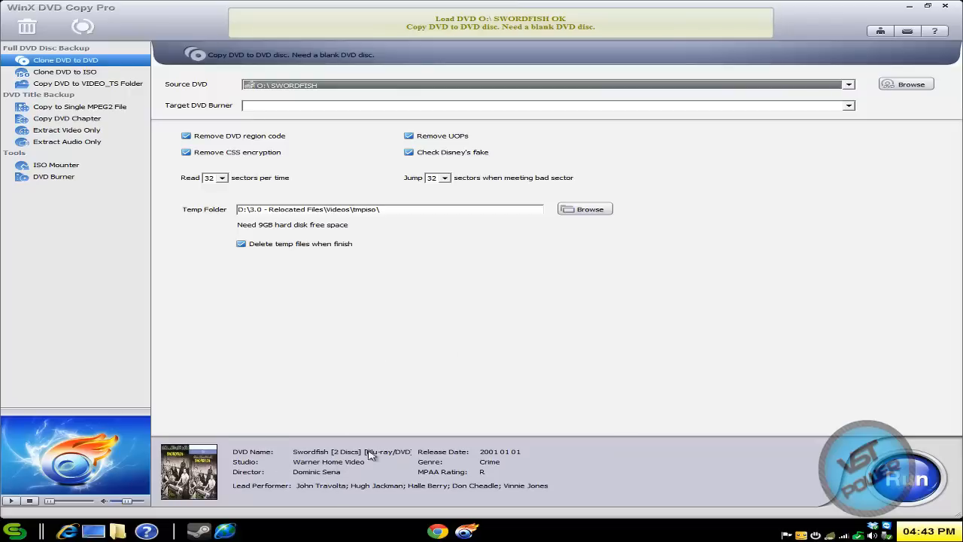
pyautogui.moveTo(220, 462)
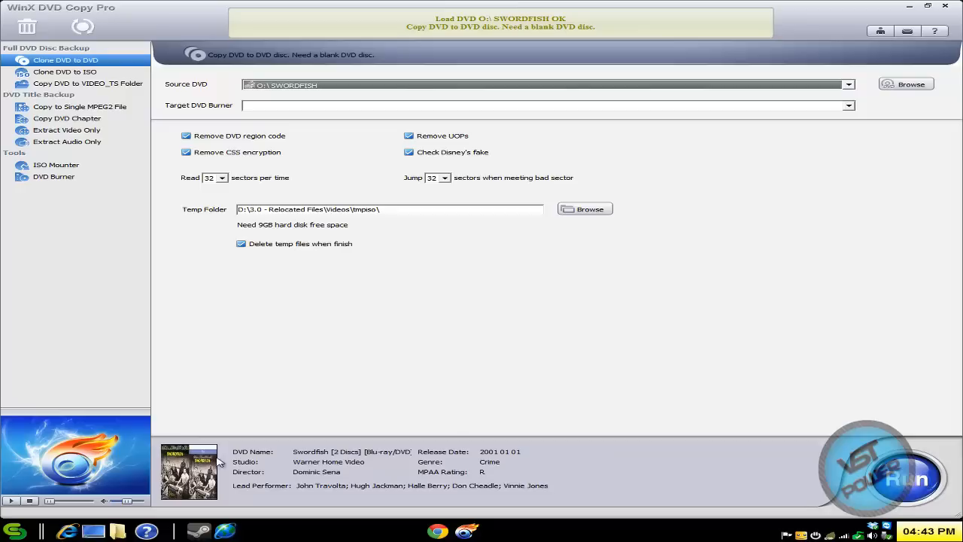
pyautogui.moveTo(639, 362)
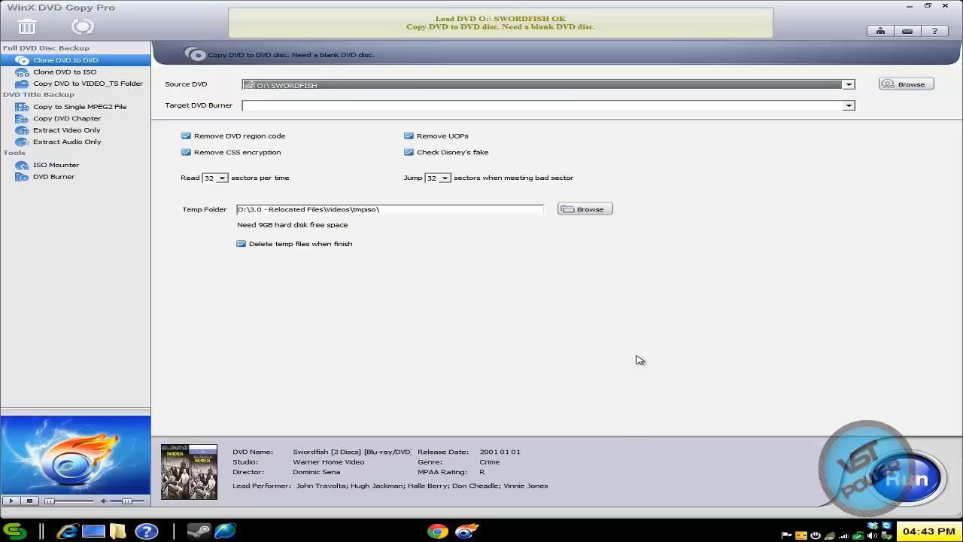
pyautogui.moveTo(635, 347)
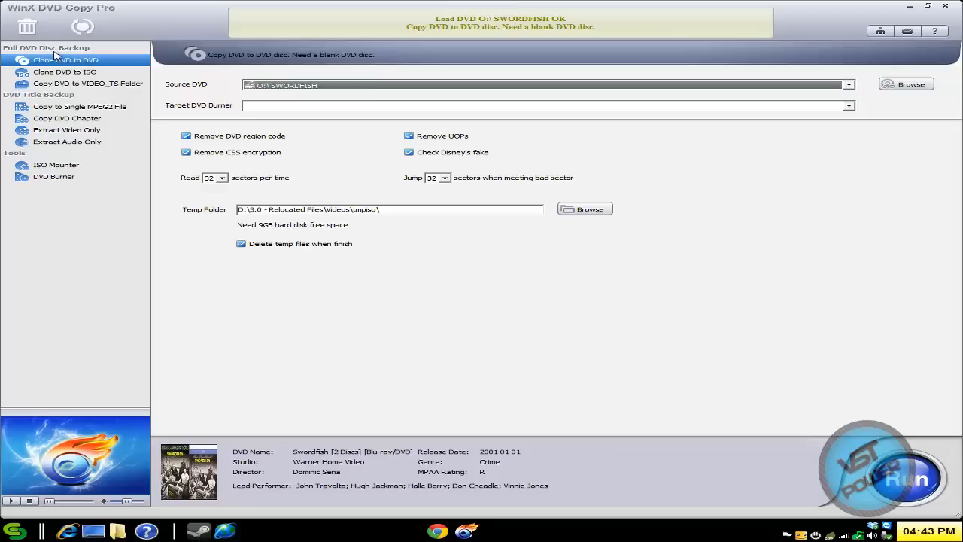
pyautogui.moveTo(92, 68)
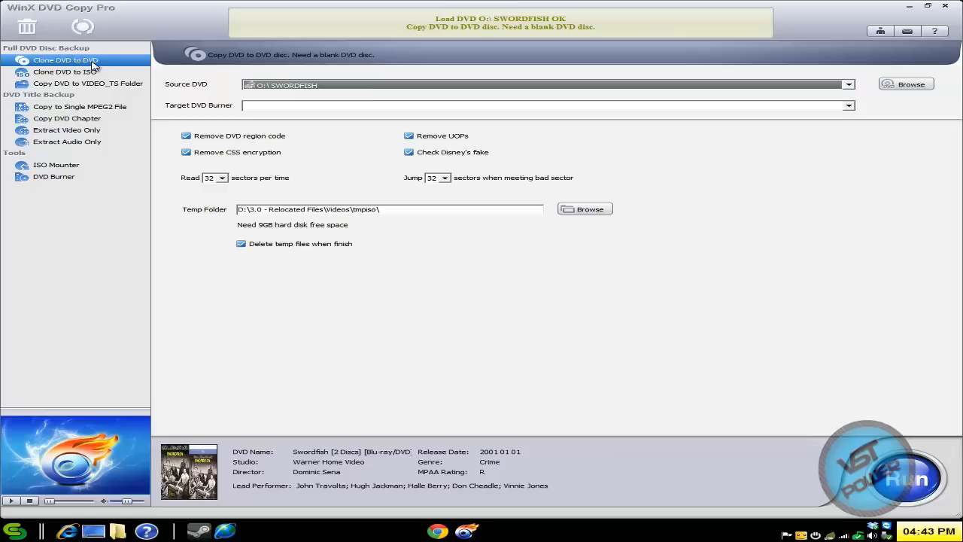
pyautogui.moveTo(500, 92)
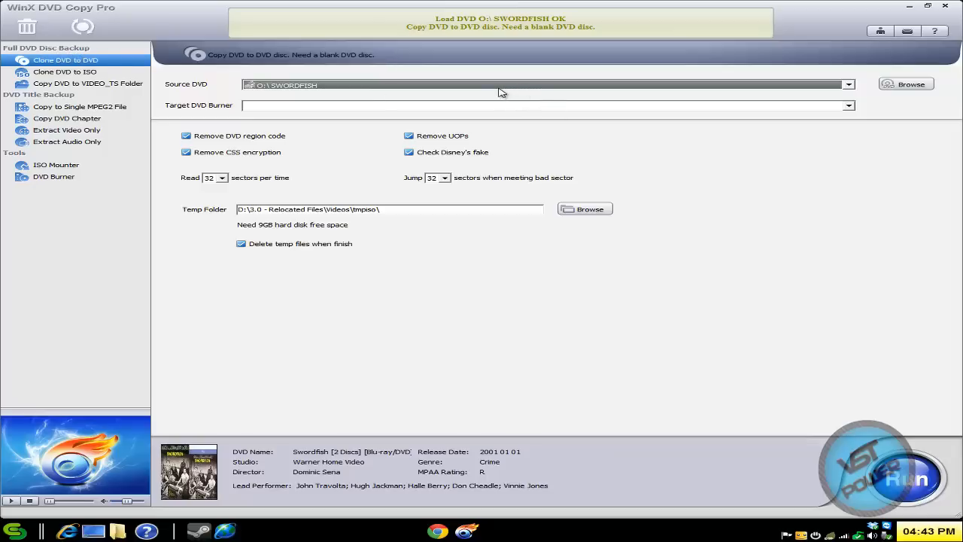
# Choose the target burner drive, then switch to Clone DVD to ISO targeting a SWORDFISH ISO file.
pyautogui.click(849, 105)
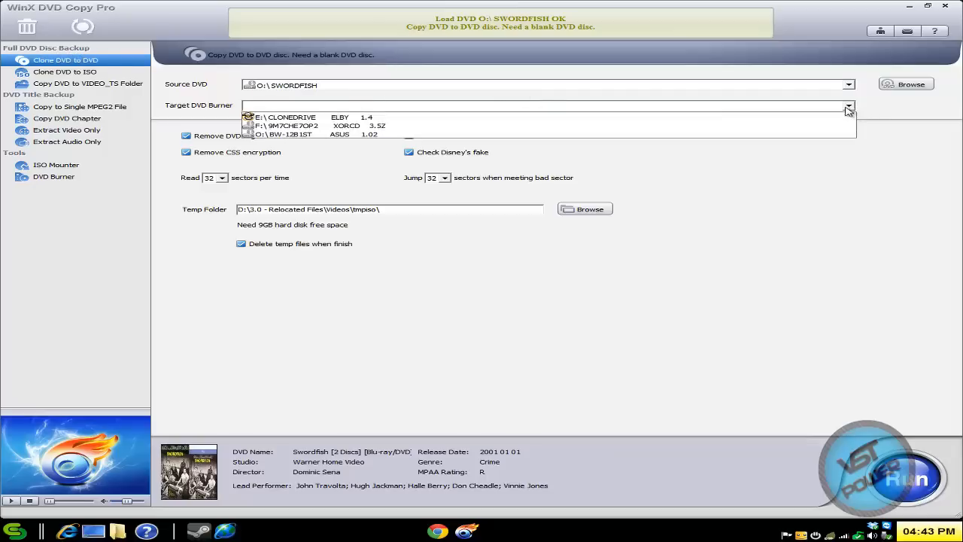
pyautogui.click(286, 134)
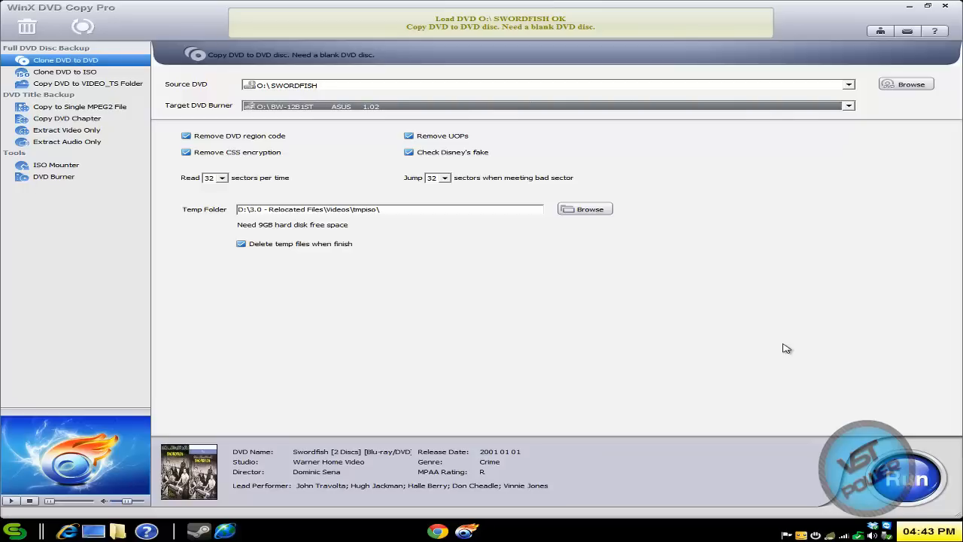
pyautogui.click(65, 73)
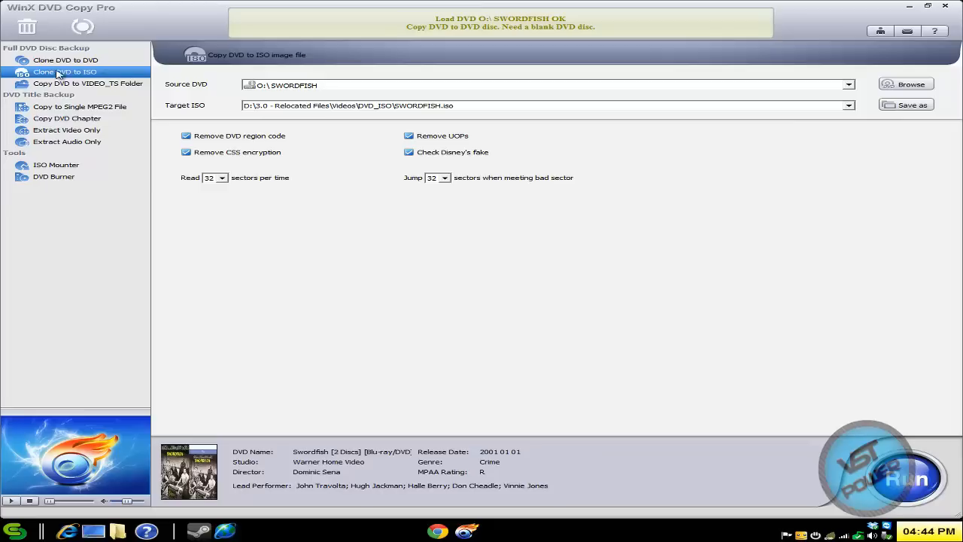
# Switch to Copy DVD to VIDEO_TS Folder with the Swordfish disc and a DVD_Folder target.
pyautogui.click(88, 83)
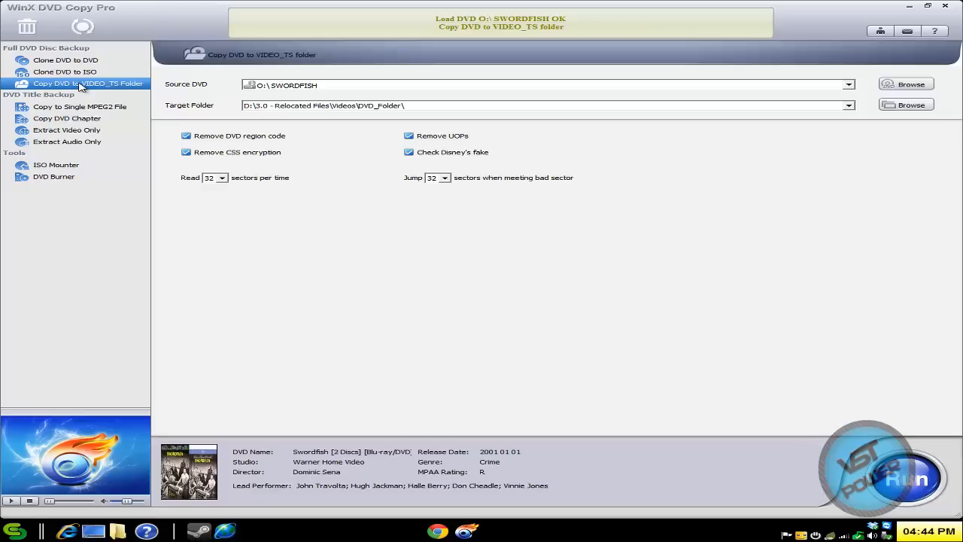
pyautogui.moveTo(43, 100)
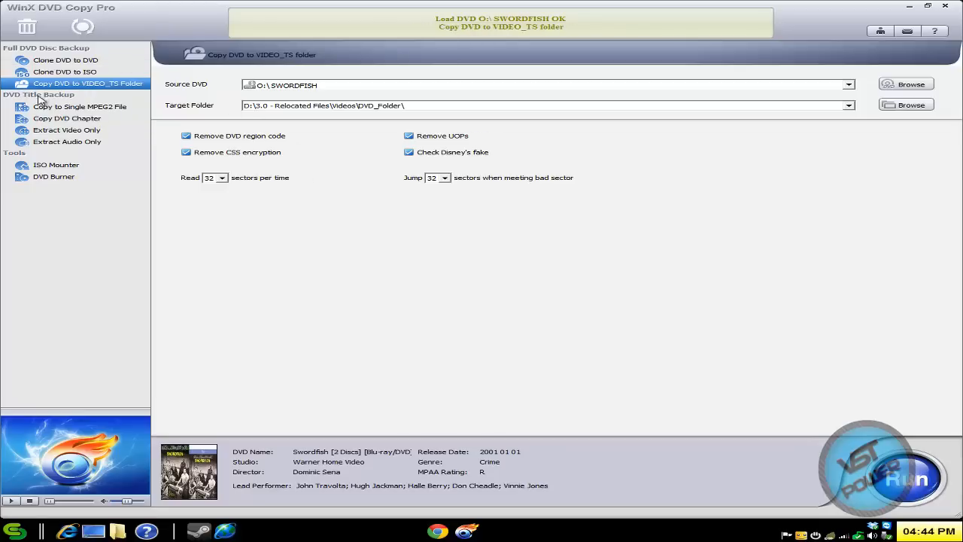
# Start copying the main title into SWORDFISH.mpg, allowing replacement of the existing file.
pyautogui.click(80, 105)
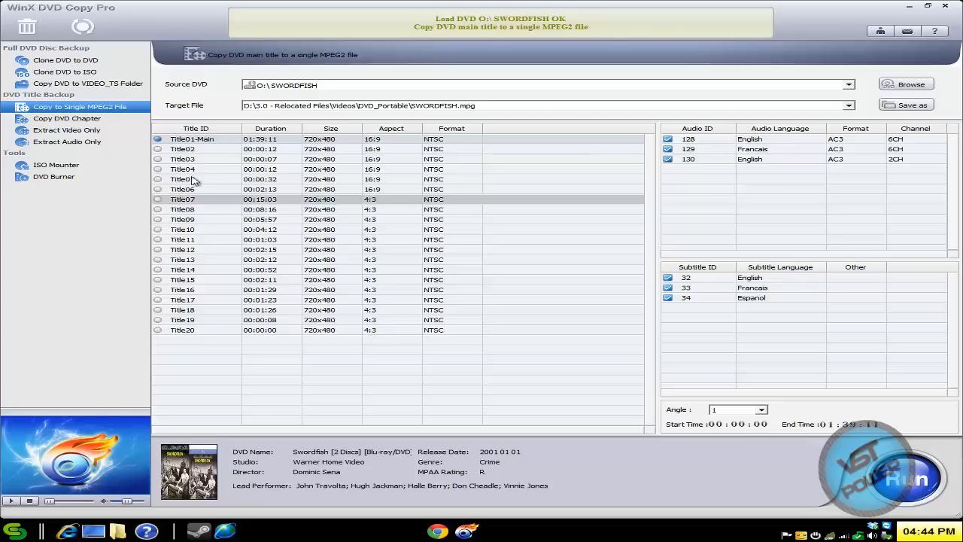
pyautogui.click(909, 478)
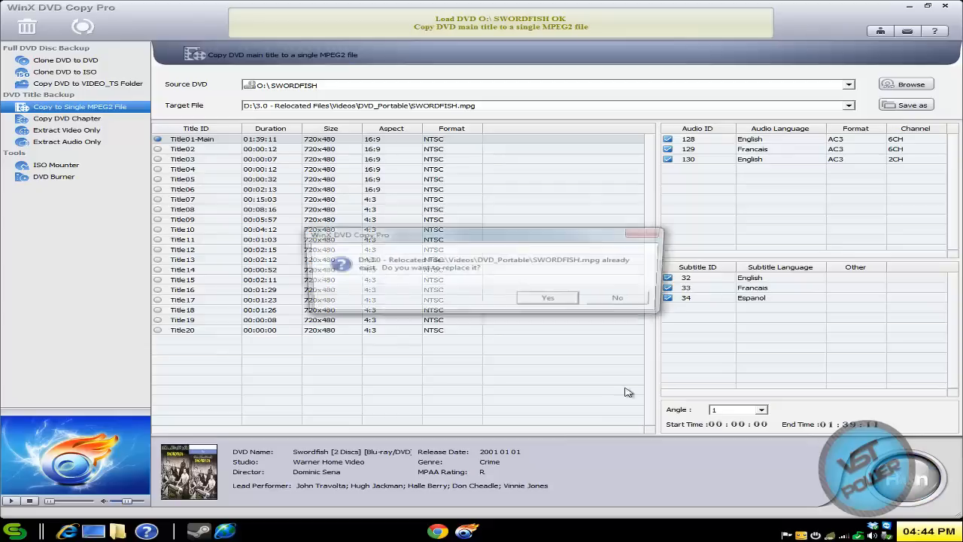
pyautogui.click(548, 298)
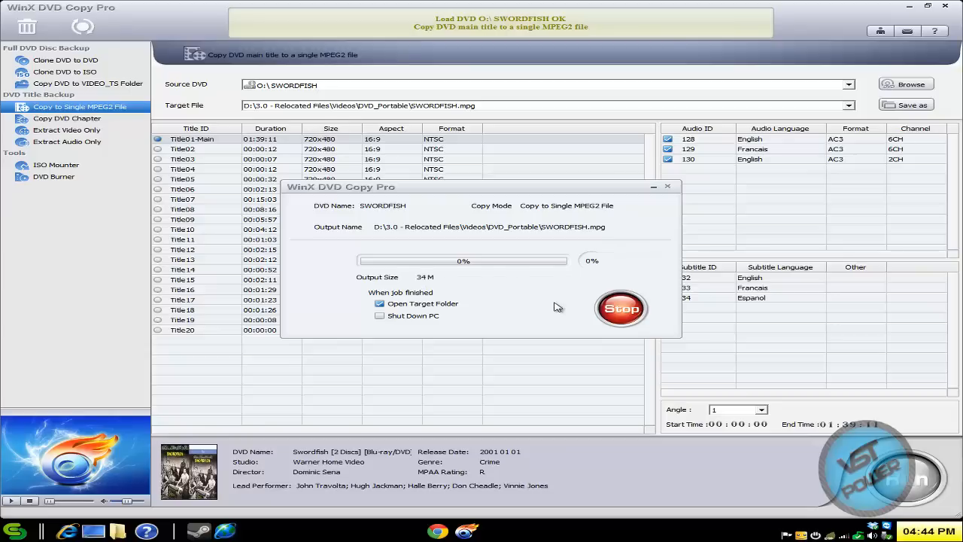
# Stop the running copy partway, confirm it, and dismiss the stopped-by-user notice.
pyautogui.click(620, 309)
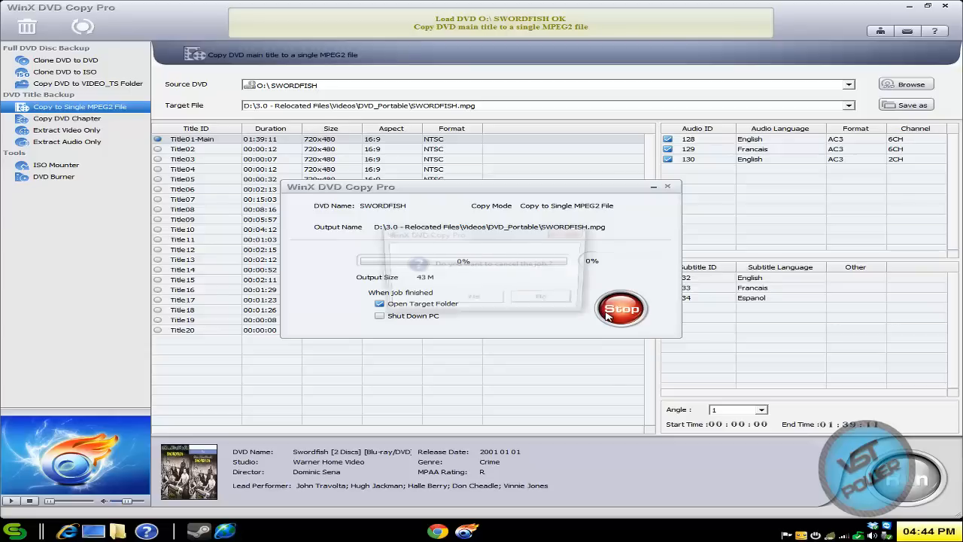
pyautogui.click(620, 308)
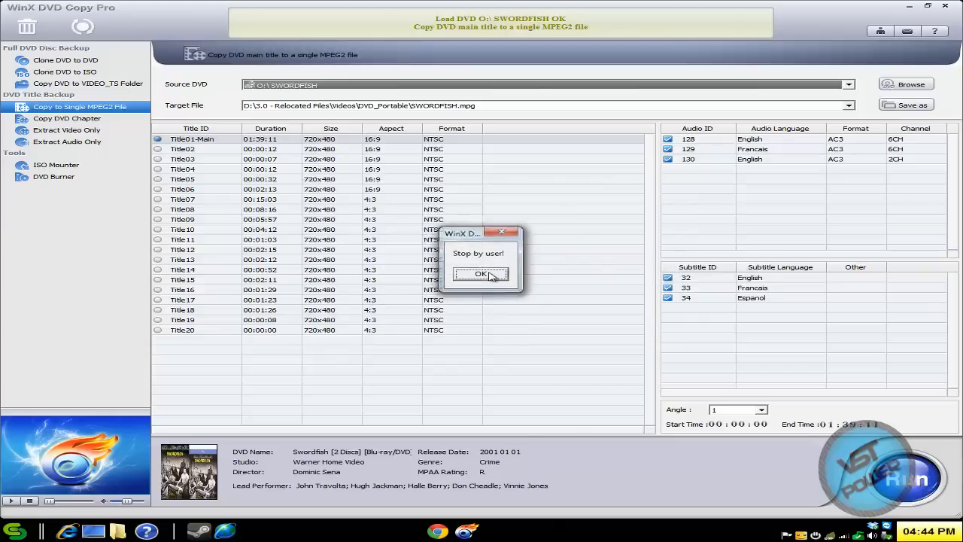
pyautogui.click(482, 274)
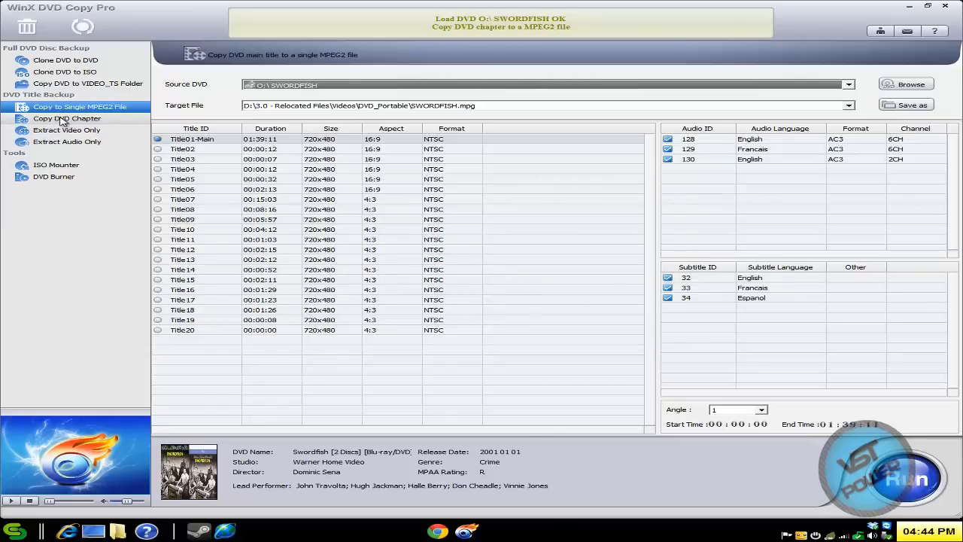
# Switch to Copy DVD Chapter, showing Swordfish's chapter list with a DVD_Chapter target folder.
pyautogui.click(67, 118)
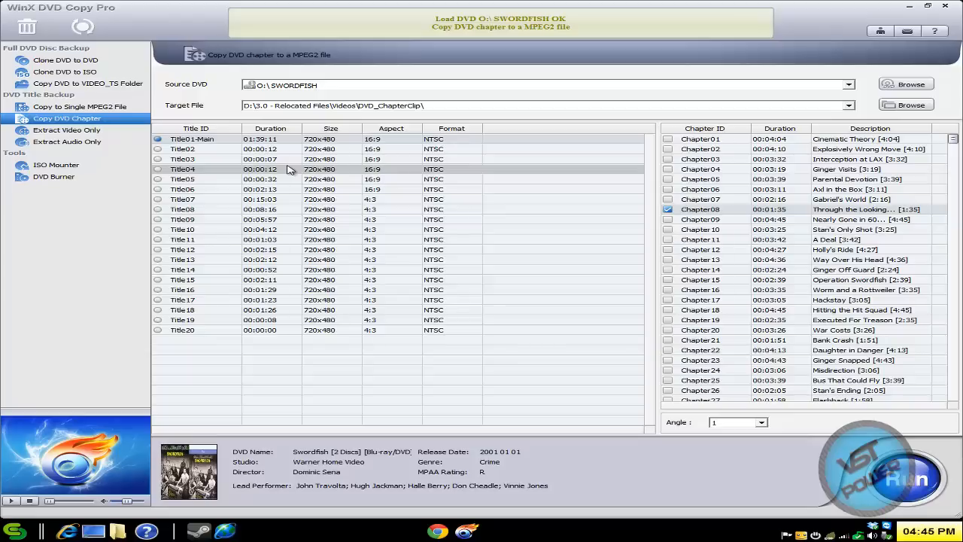
pyautogui.moveTo(685, 265)
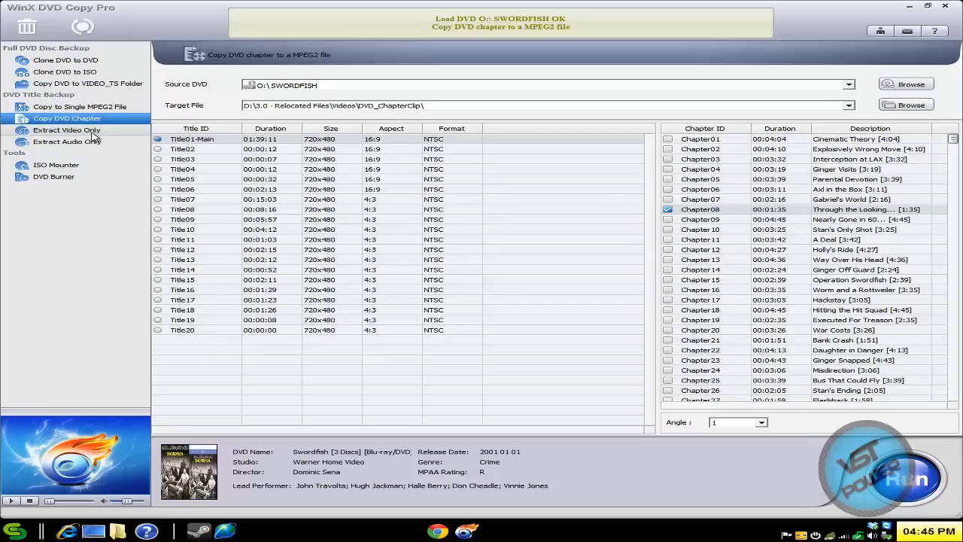
# Step through Extract Video Only, Extract Audio Only and ISO Mounter, ending on DVD Burner with the ASUS drive.
pyautogui.click(66, 129)
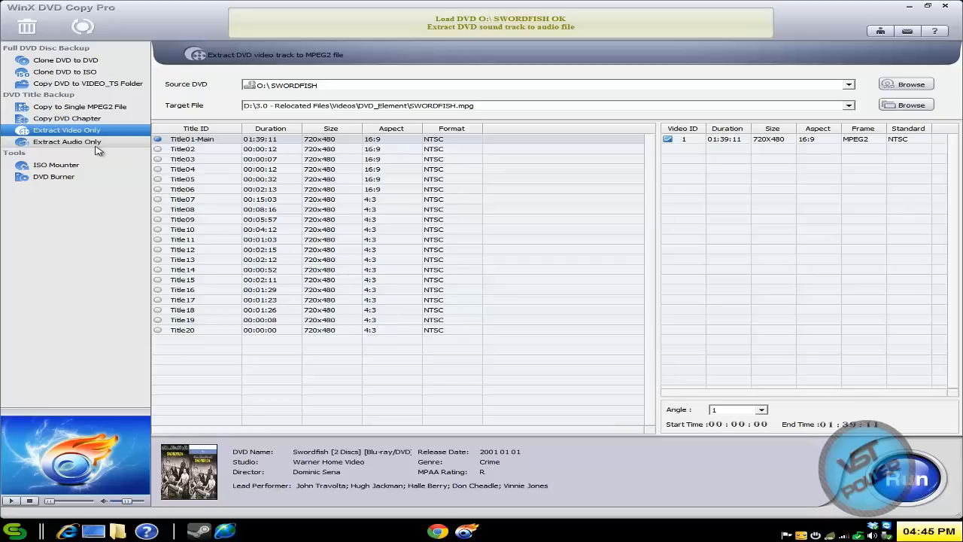
pyautogui.click(66, 141)
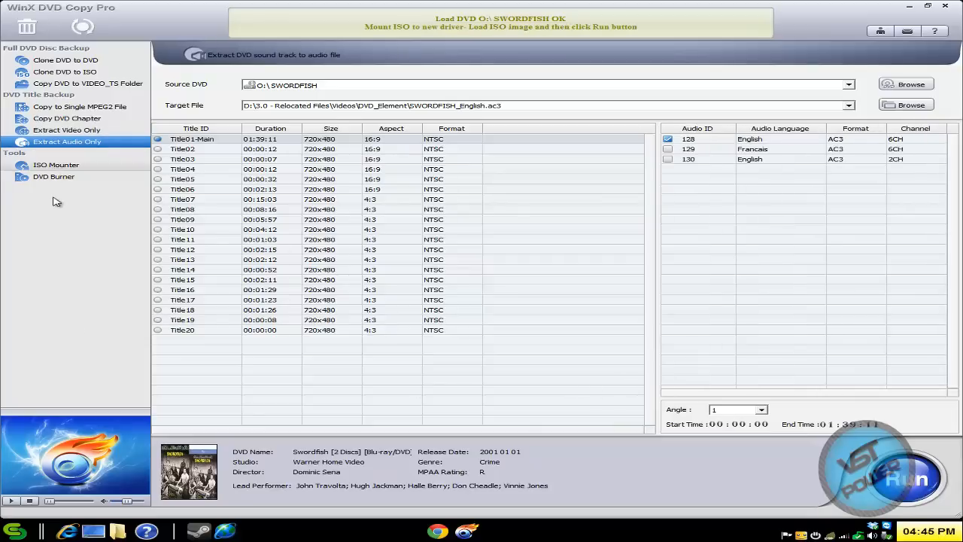
pyautogui.click(56, 164)
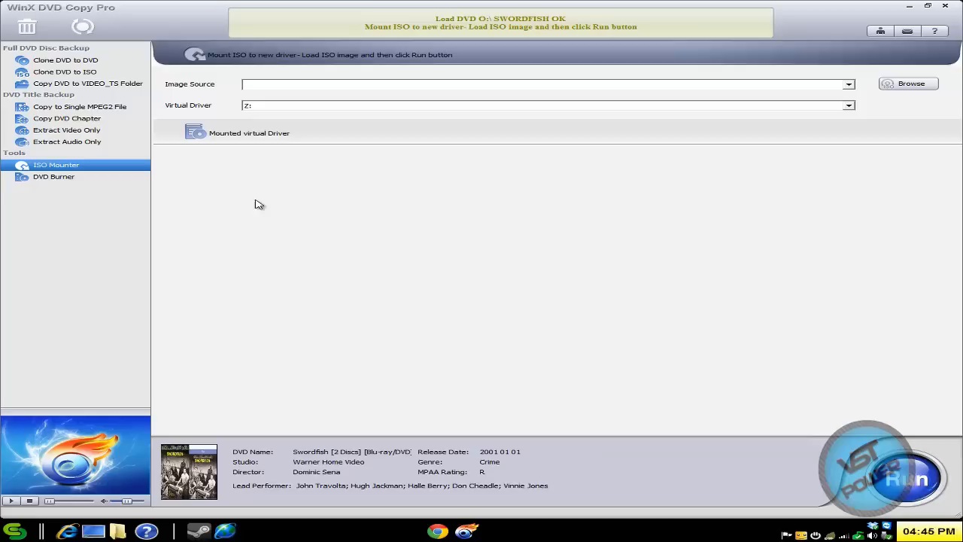
pyautogui.moveTo(192, 196)
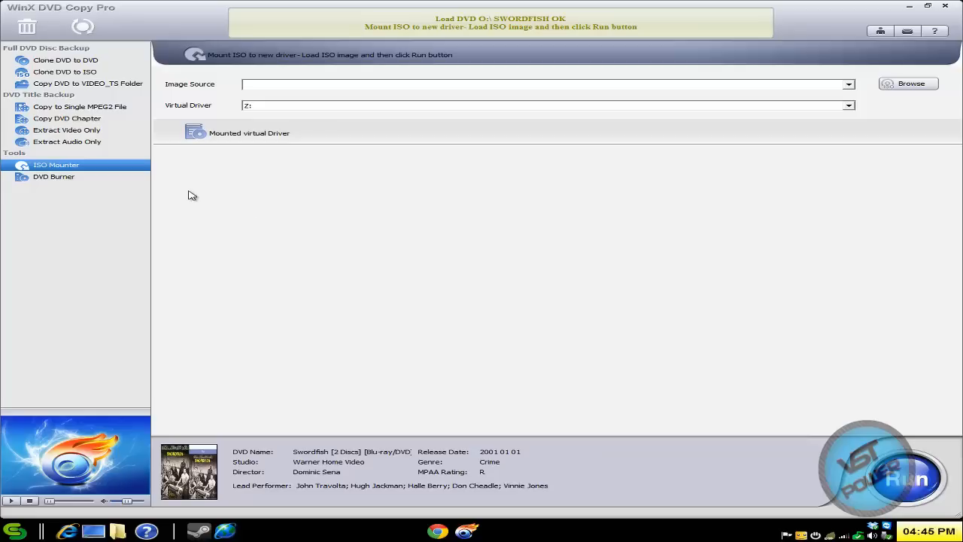
pyautogui.click(54, 176)
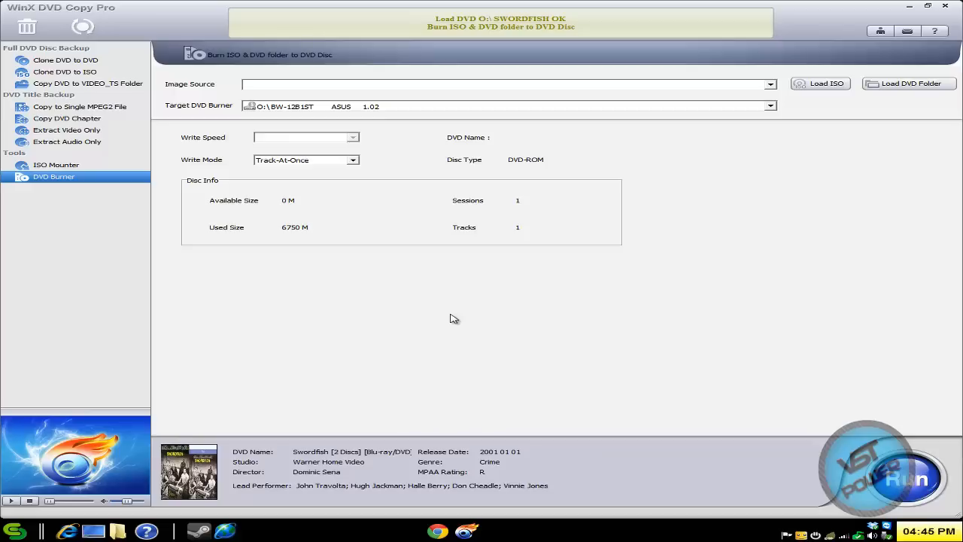
pyautogui.moveTo(782, 244)
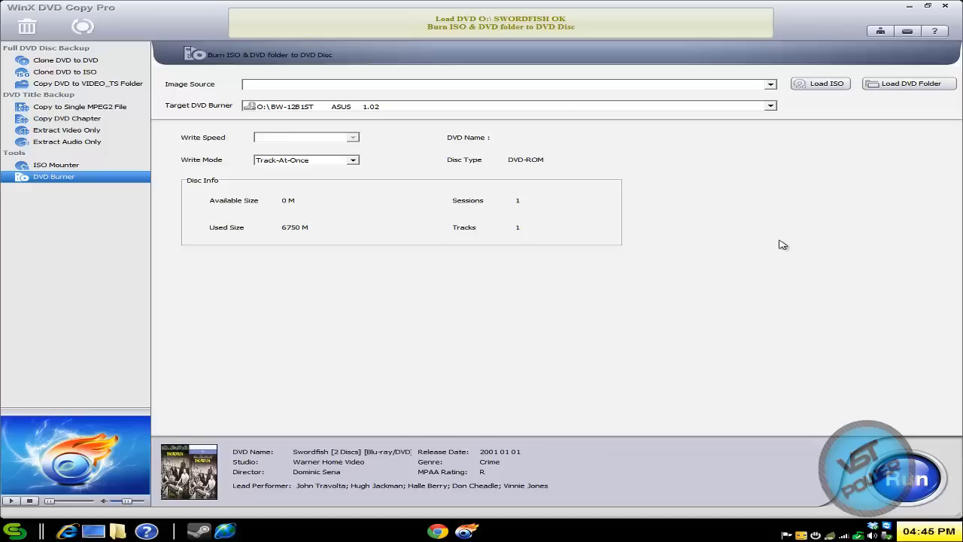
pyautogui.moveTo(280, 164)
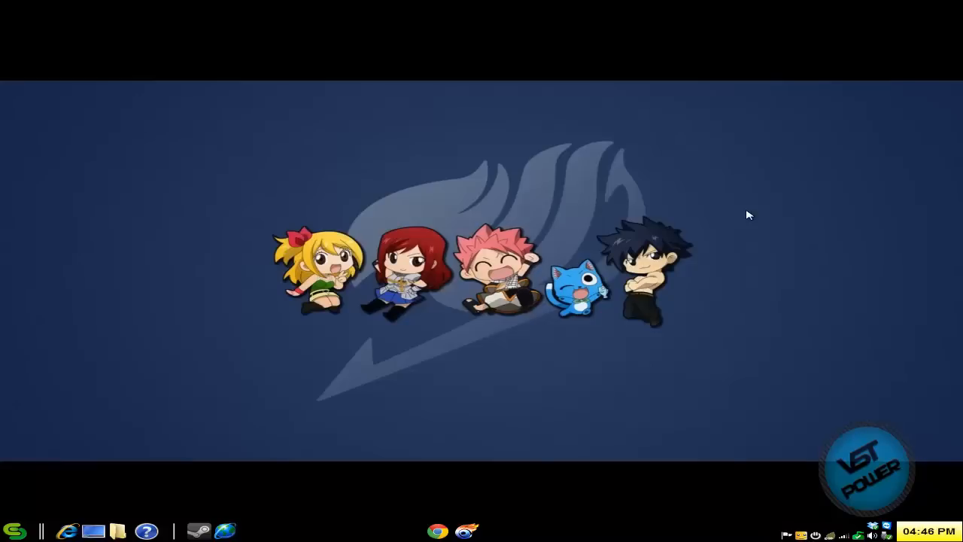
pyautogui.moveTo(294, 420)
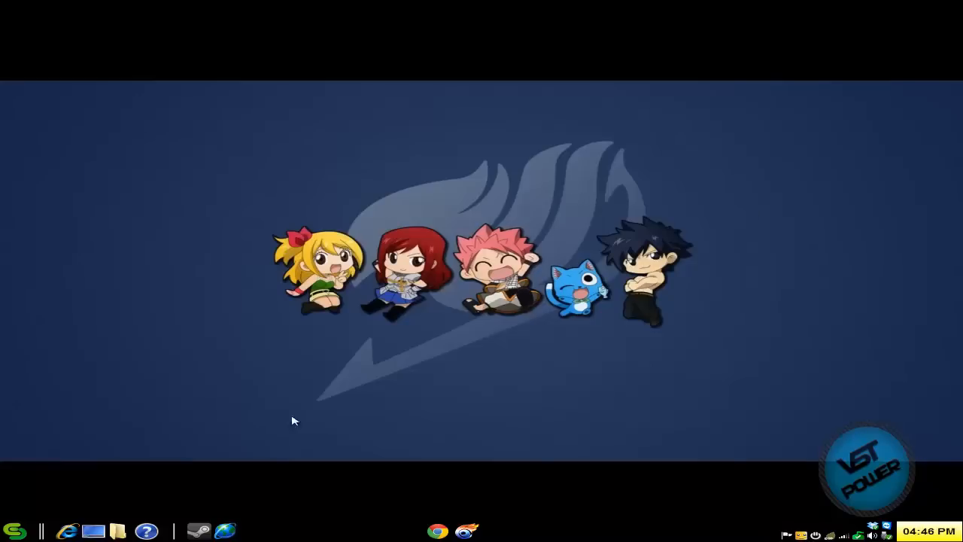
pyautogui.moveTo(650, 405)
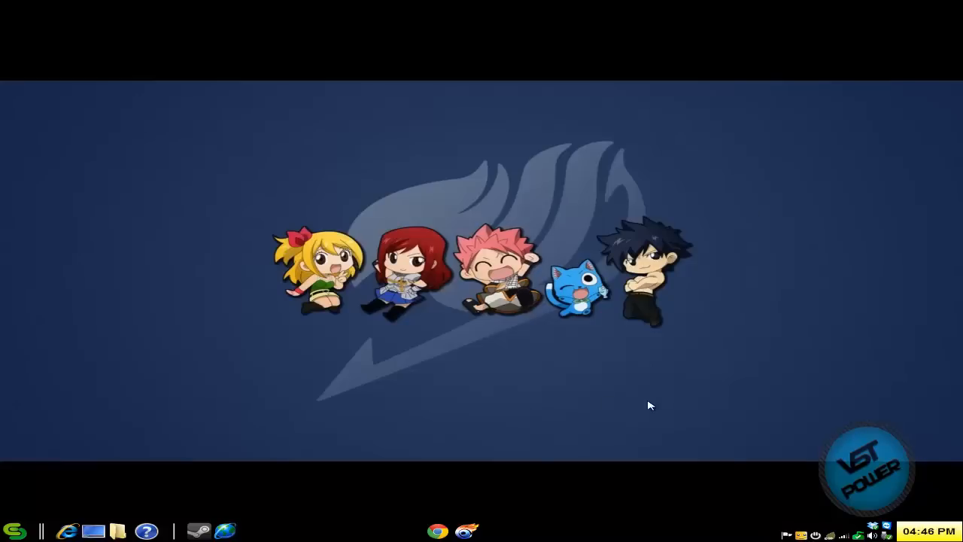